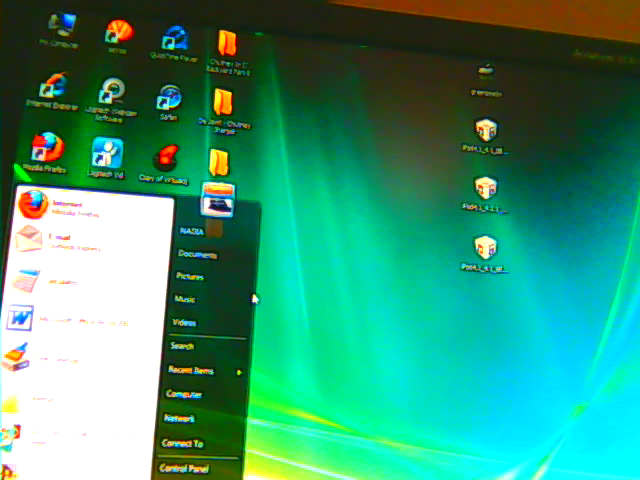
mouse_move(204, 272)
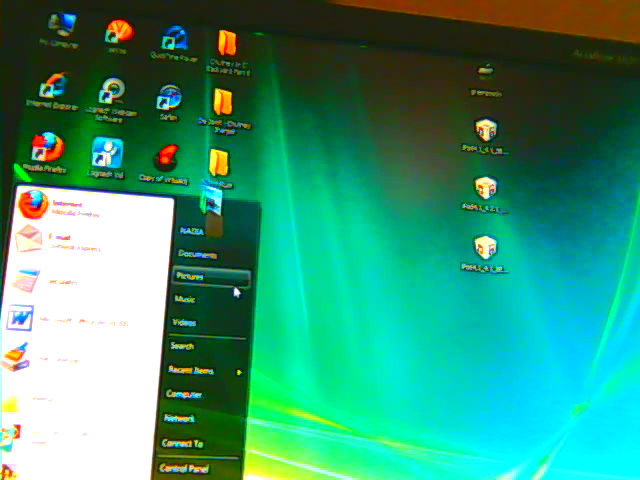
mouse_move(195, 415)
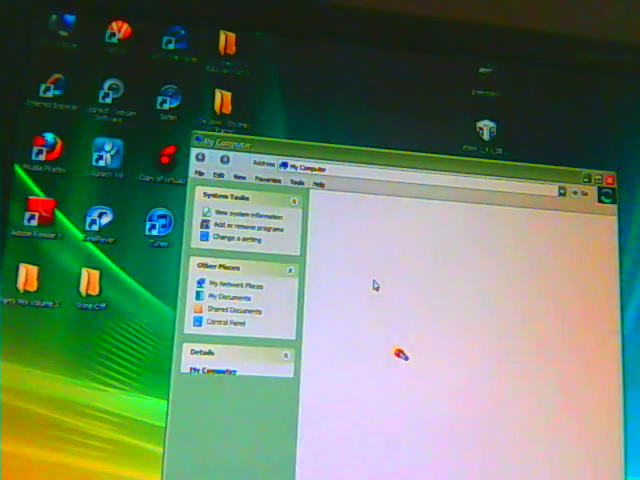
Step: Open Local Disk (C:), then WINDOWS, and scroll toward system32
click(211, 369)
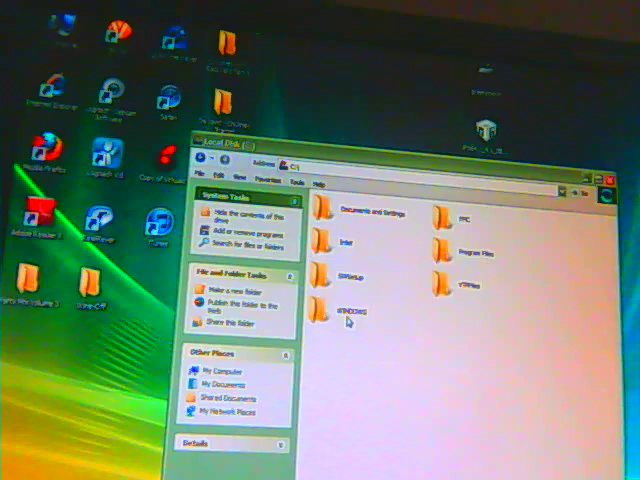
click(334, 312)
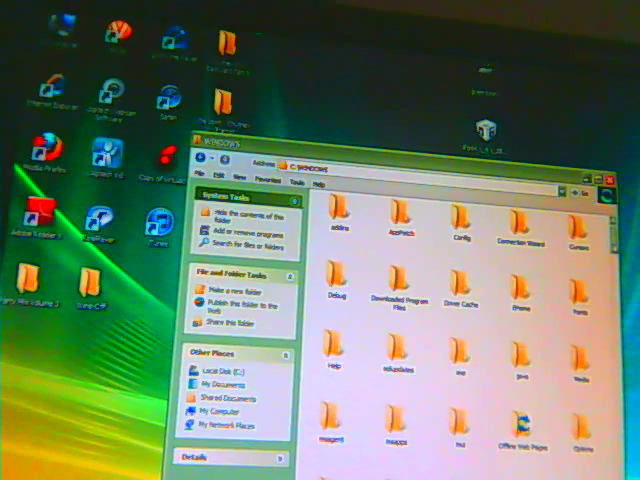
scroll(down, 3)
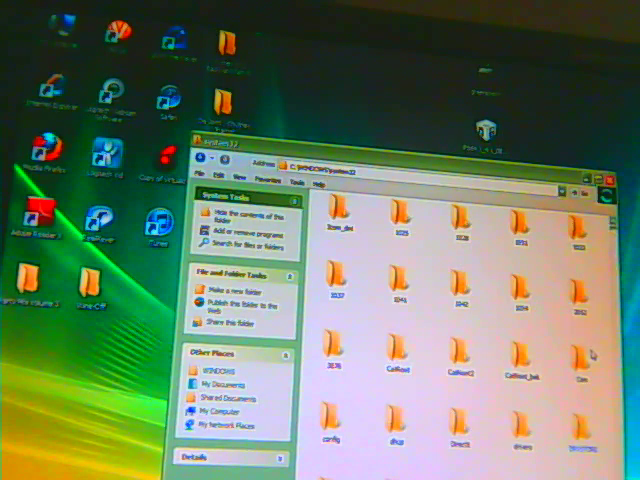
Step: Go into drivers\etc and launch the hosts file, prompting the Open With dialog
scroll(down, 3)
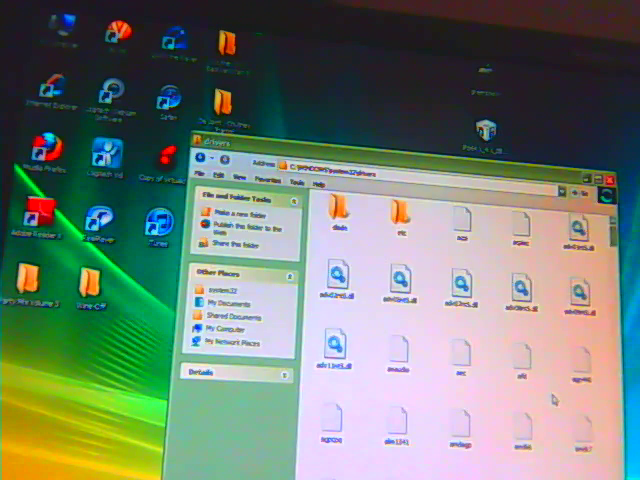
mouse_move(403, 218)
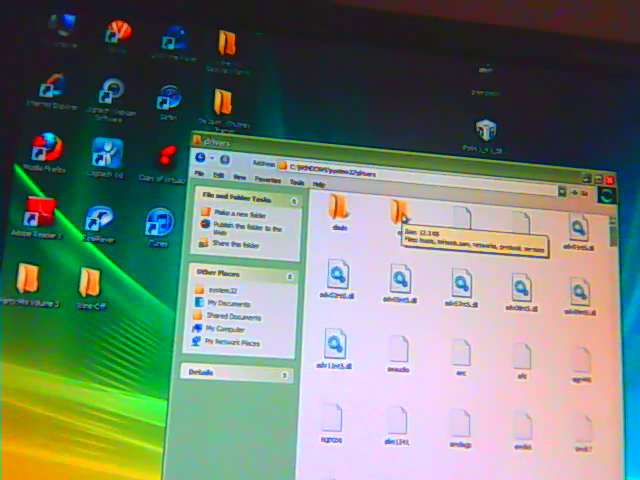
double_click(404, 217)
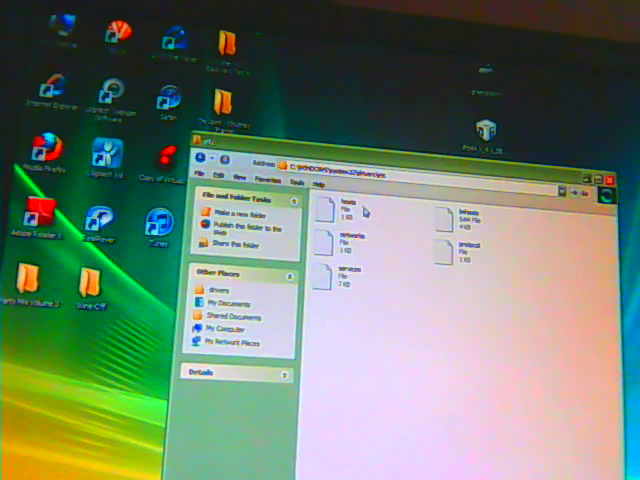
click(347, 210)
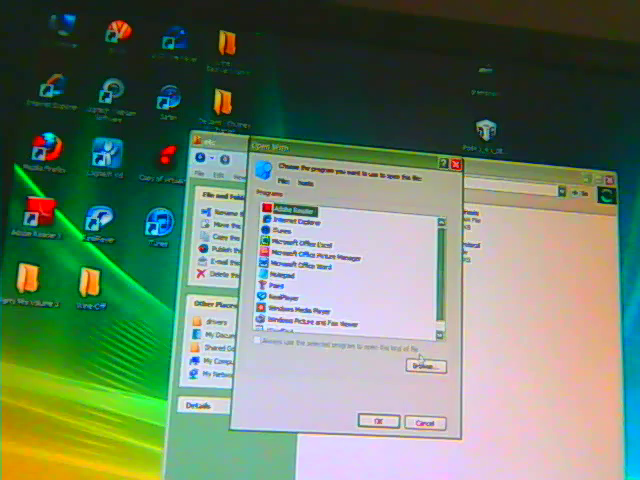
Step: Choose Notepad in the Open With dialog to open the hosts file
click(290, 284)
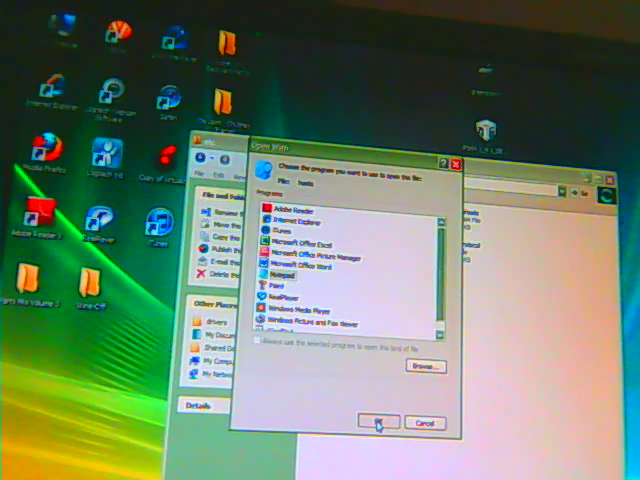
click(377, 422)
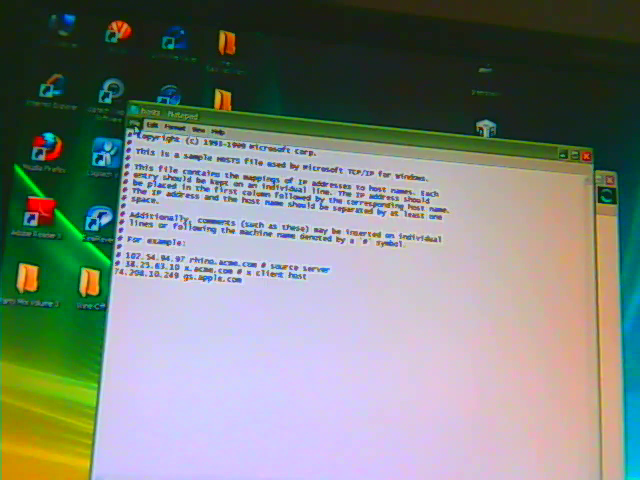
Step: Open the File menu to save the hosts file with the gs.apple.com entry
click(147, 127)
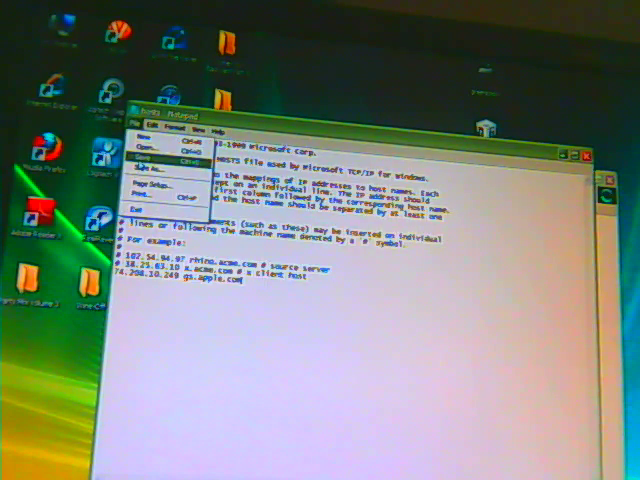